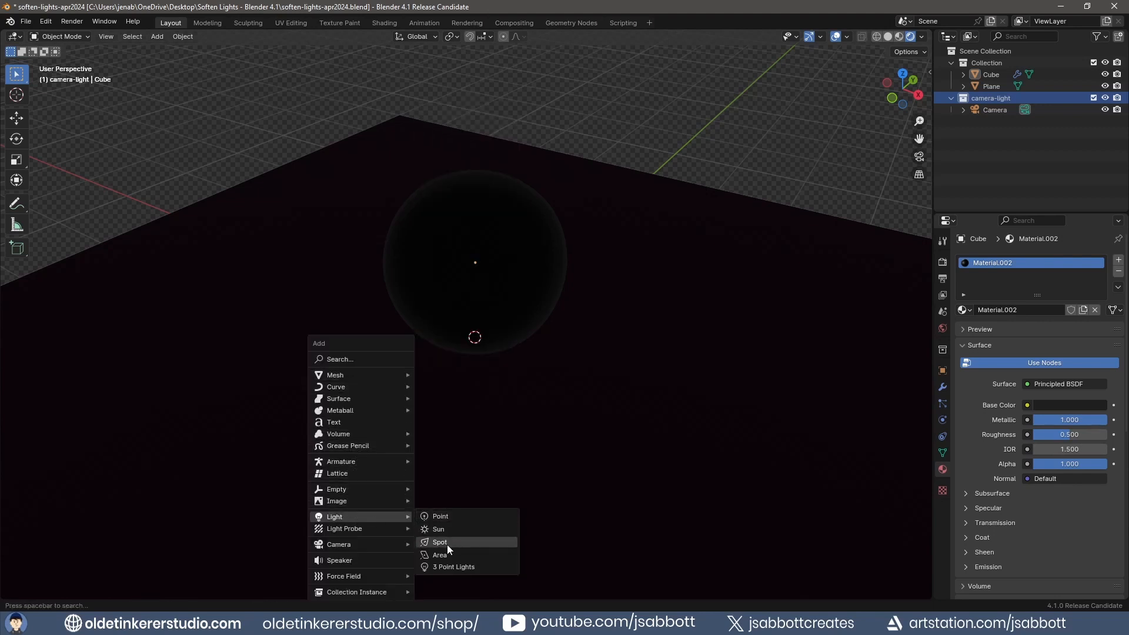
Add an area light over the sphere and raise its Power to 25 W
left_click(438, 554)
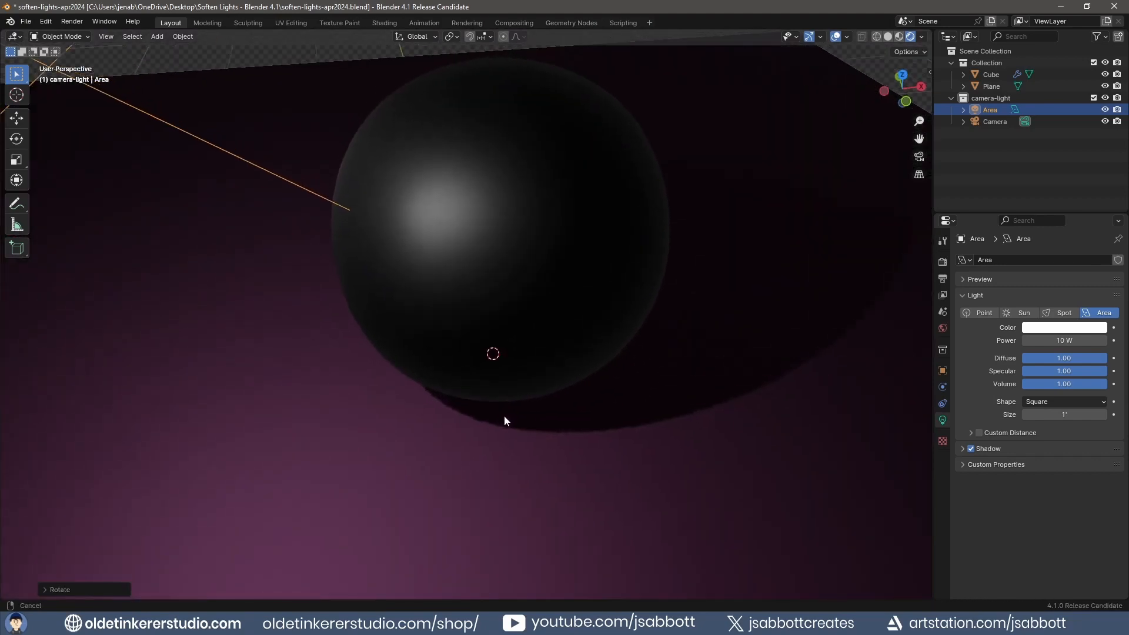
left_click_drag(504, 421, 554, 509)
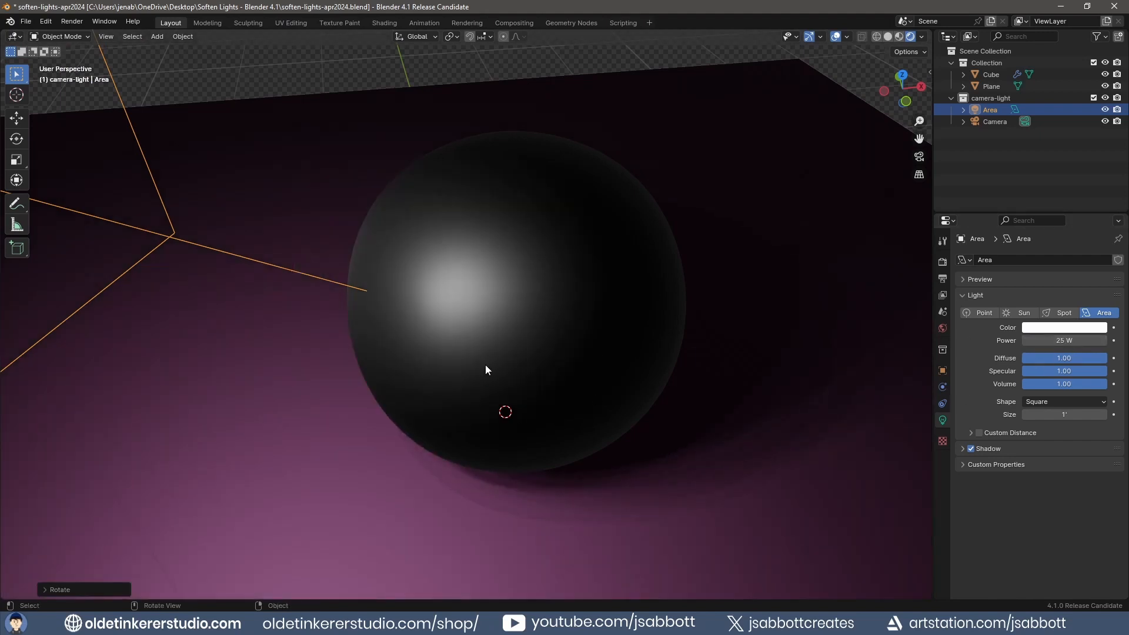
mouse_move(412, 383)
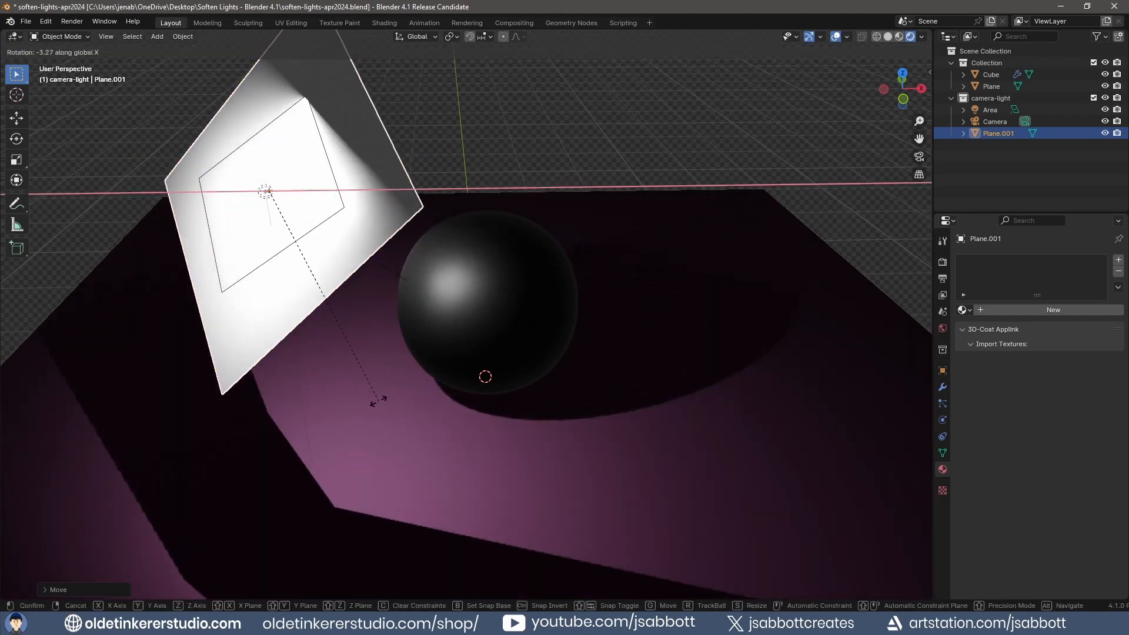
Confirm the plane's rotation in front of the light, then select the area light with it
left_click(401, 380)
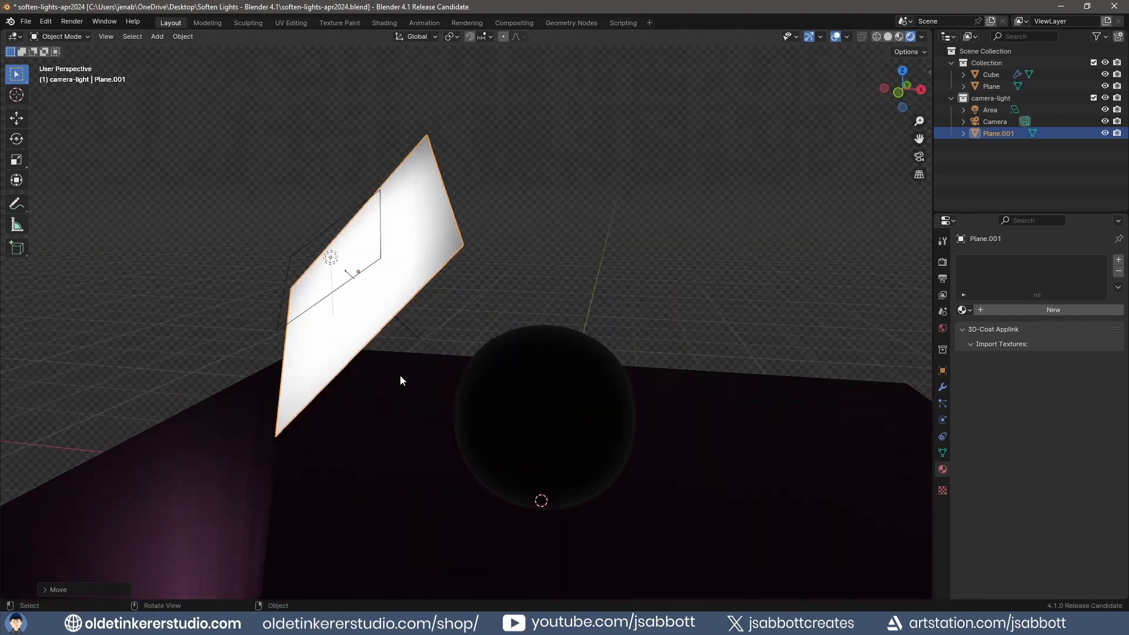
left_click(351, 262)
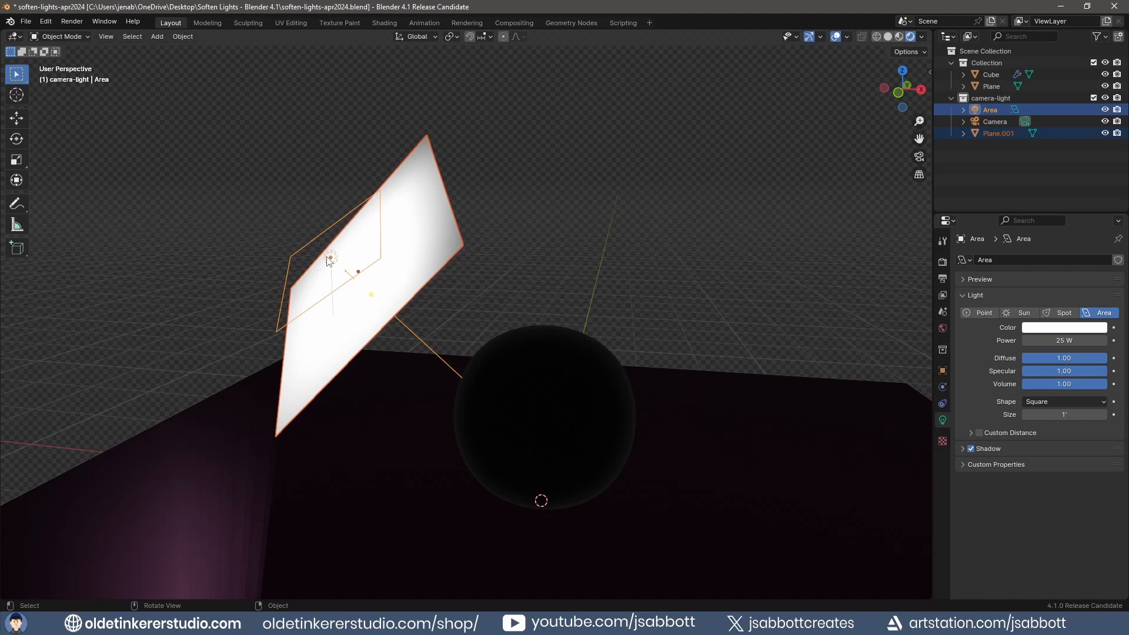
Parent the plane to the area light as Object via Ctrl+P
key("ctrl+p")
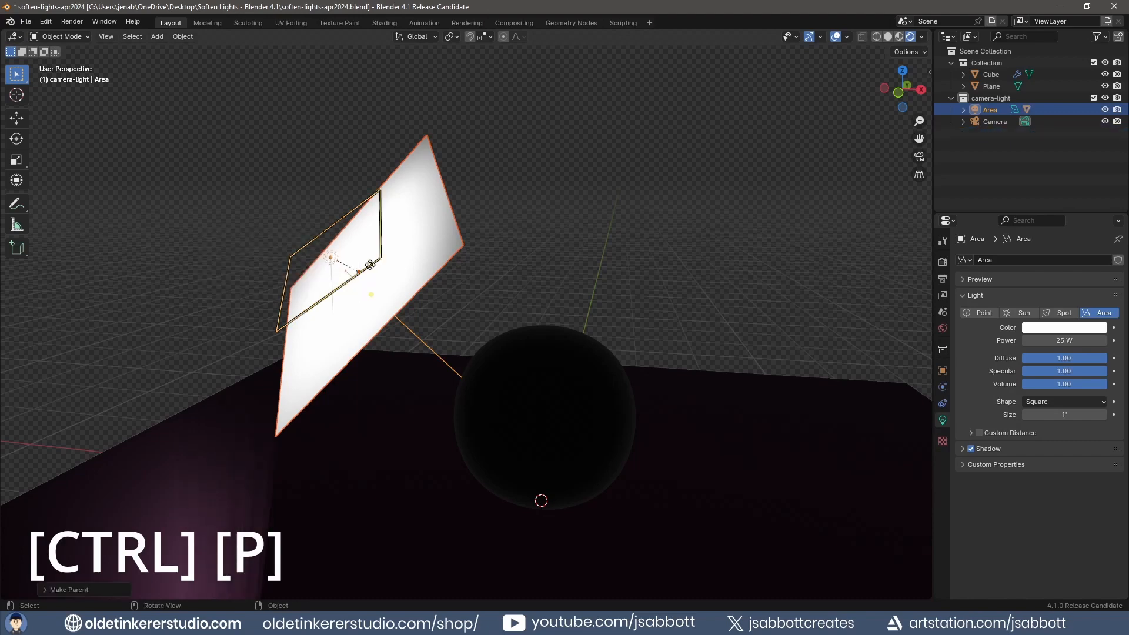
key("ctrl+p")
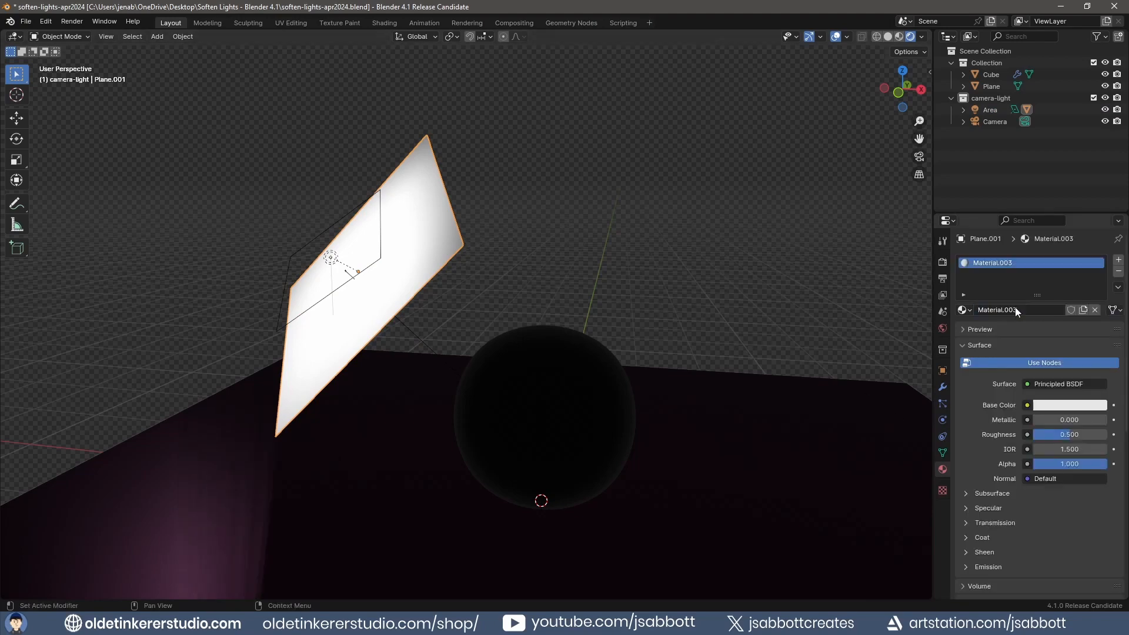
Change the plane material's Surface from Principled BSDF to Translucent BSDF
left_click(1066, 384)
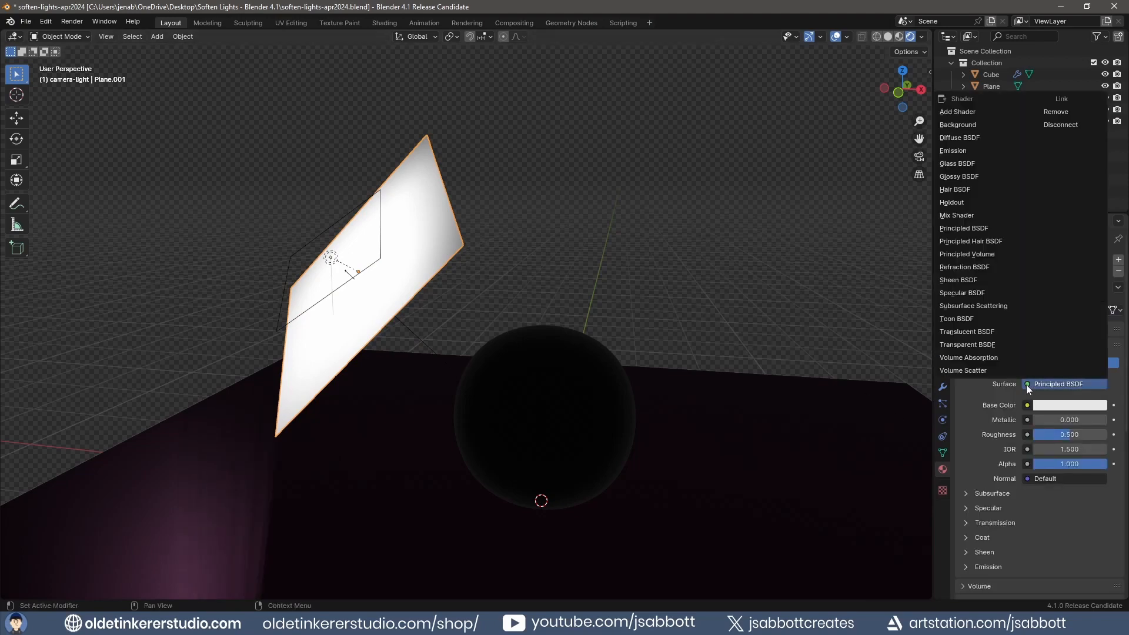
left_click(967, 332)
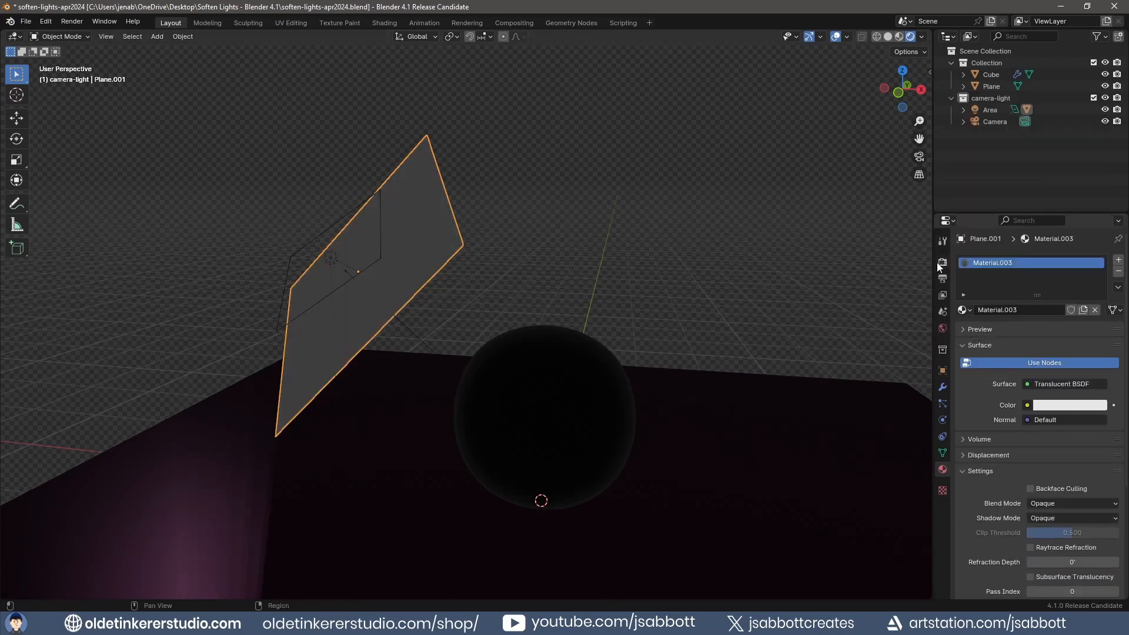
Set the Render Engine to Cycles with Device GPU Compute
left_click(943, 262)
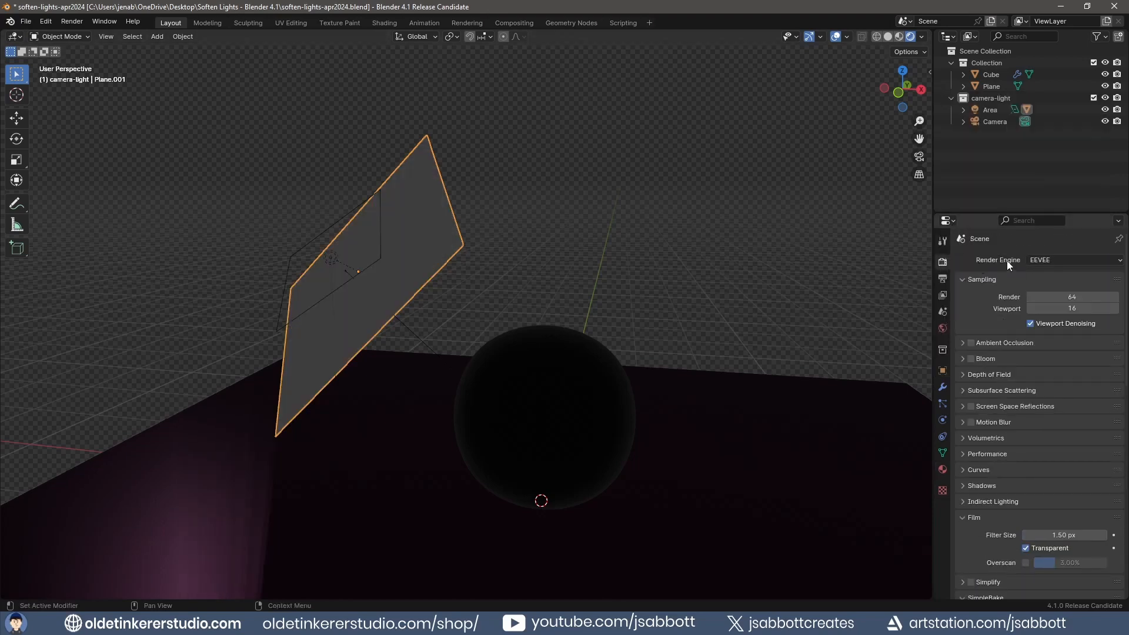
left_click(1073, 260)
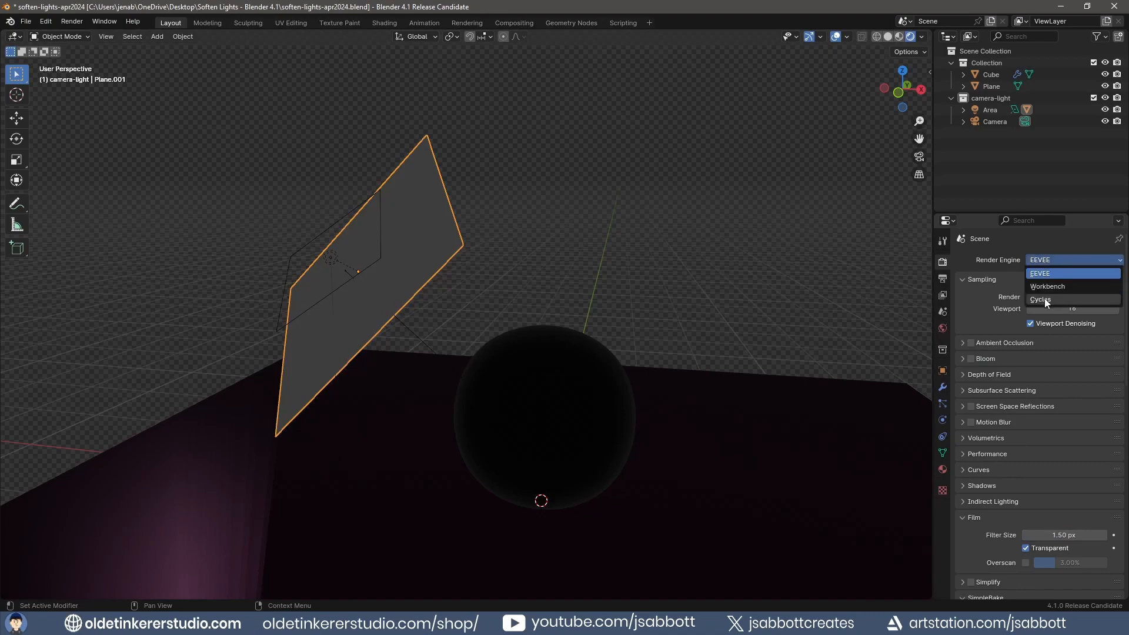
left_click(1041, 299)
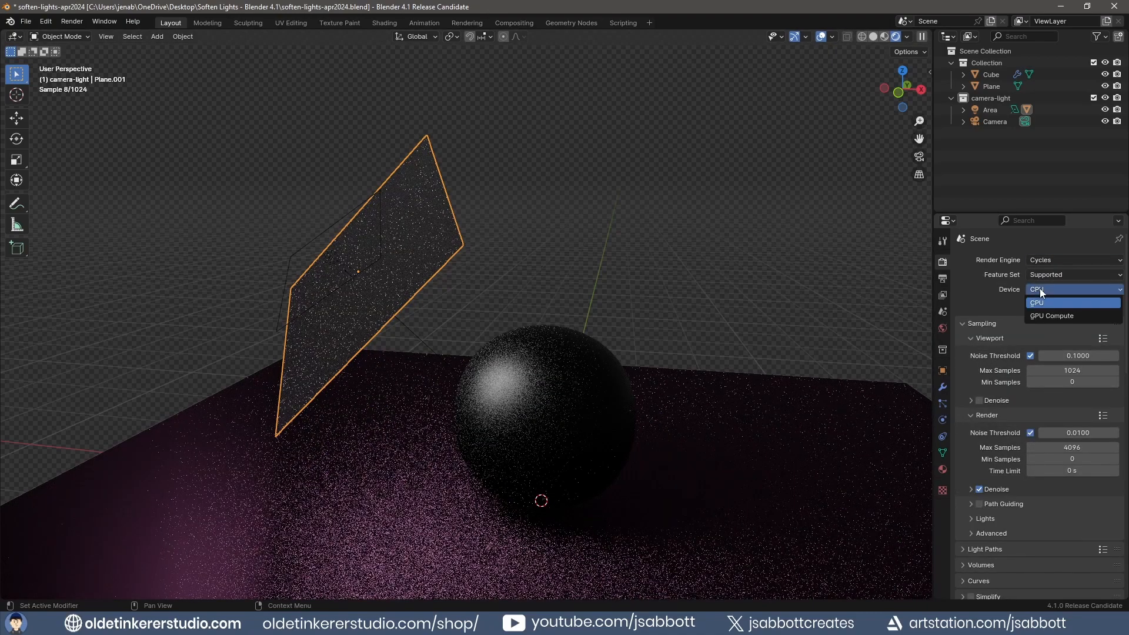
left_click(1052, 316)
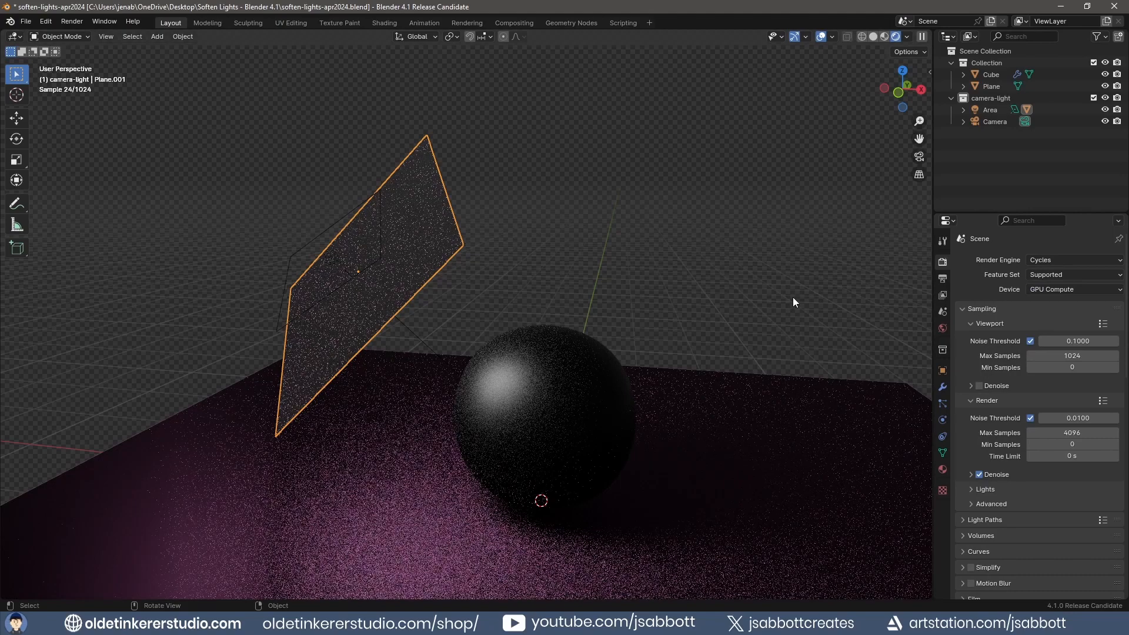